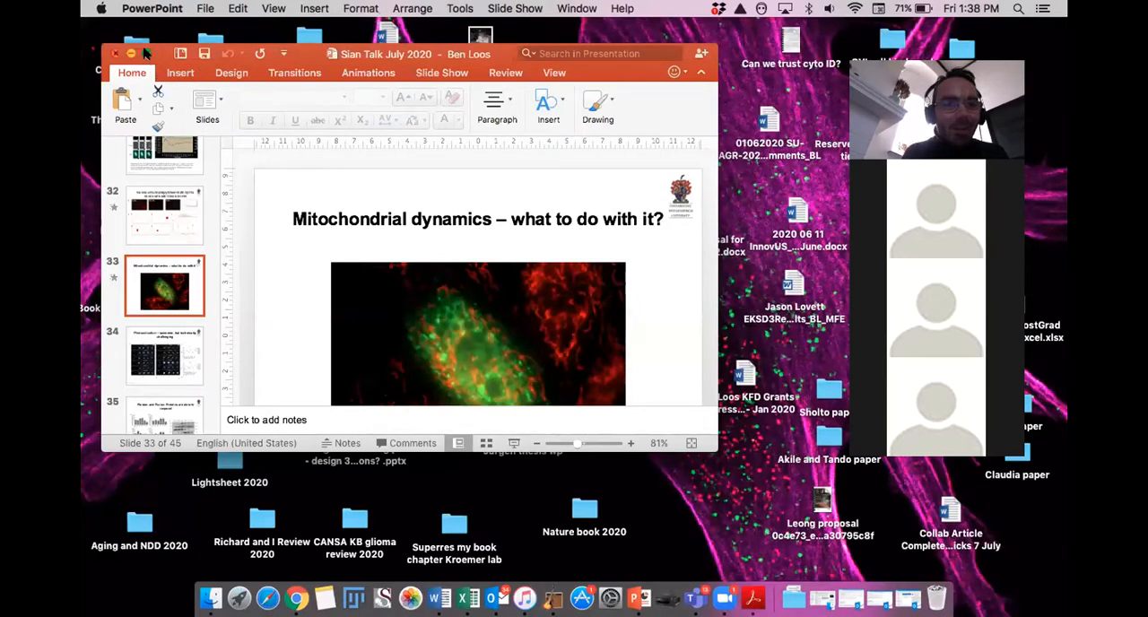
Start the deck as a full-screen slideshow from the current slide.
click(129, 54)
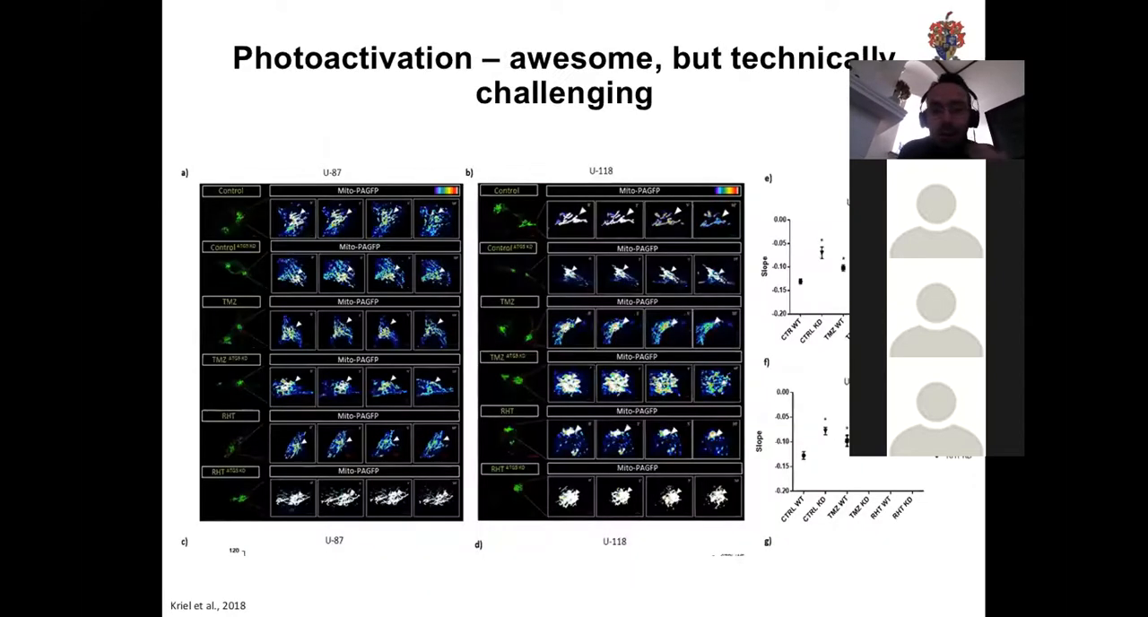
key(right)
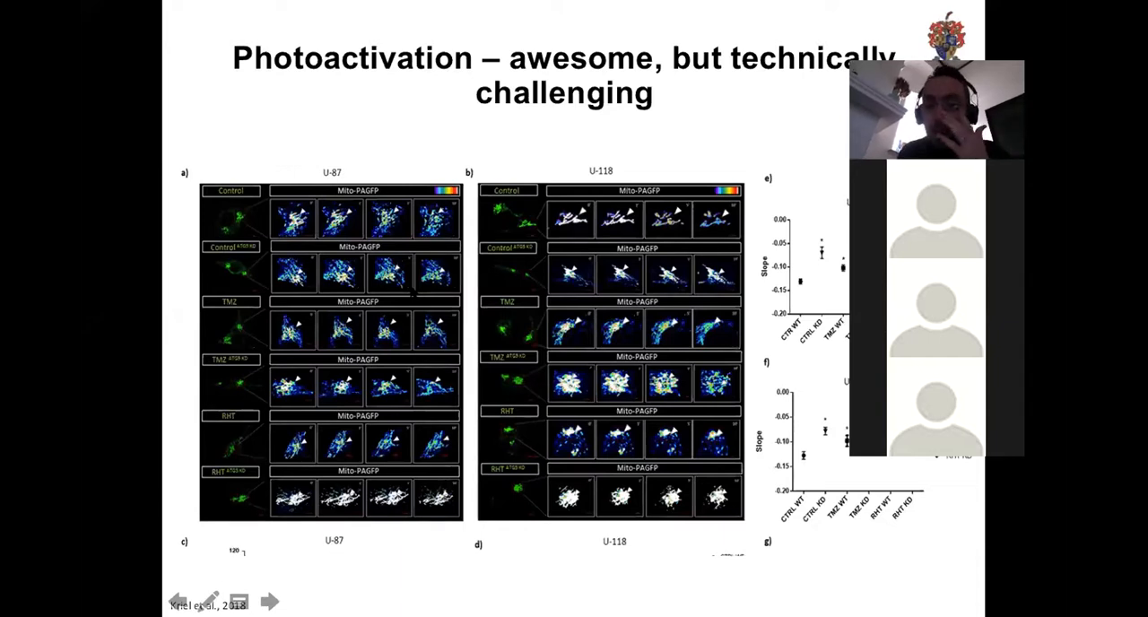
End the slideshow and return to Normal view on slide 35.
click(269, 603)
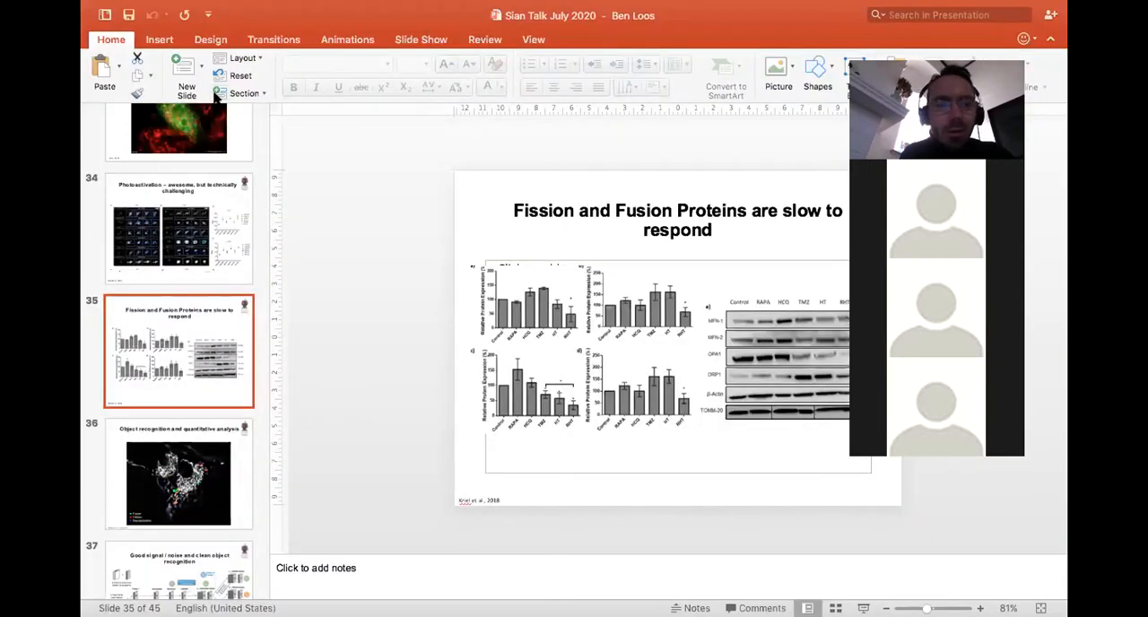
mouse_move(581, 238)
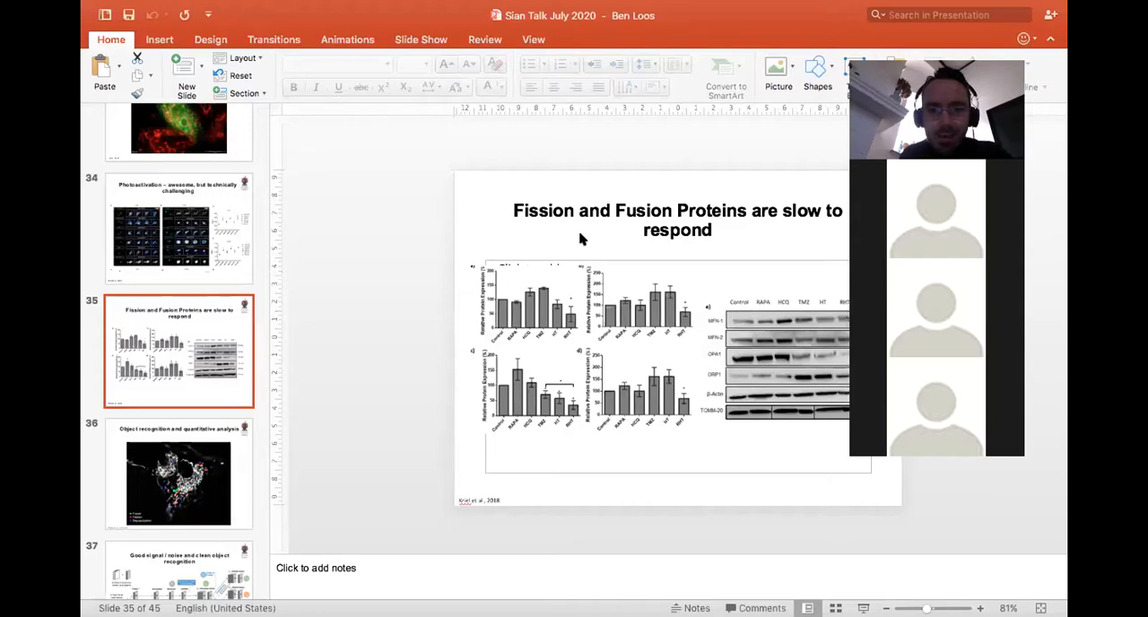